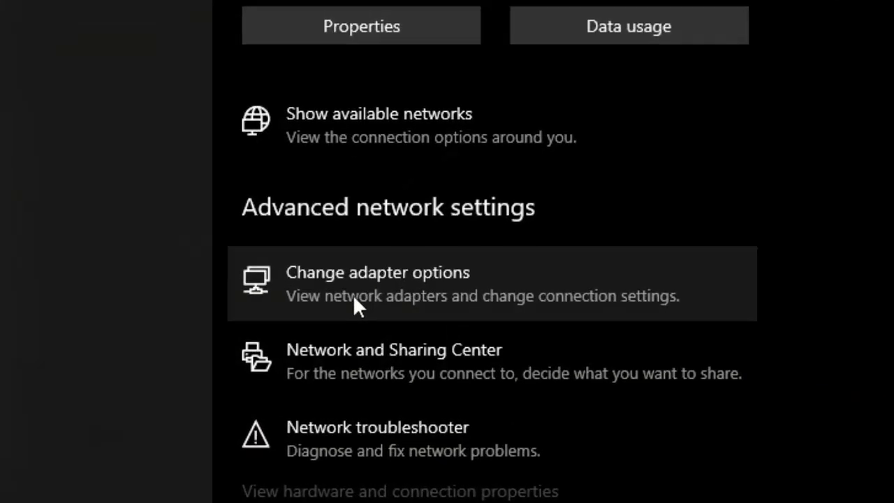
mouse_move(393, 289)
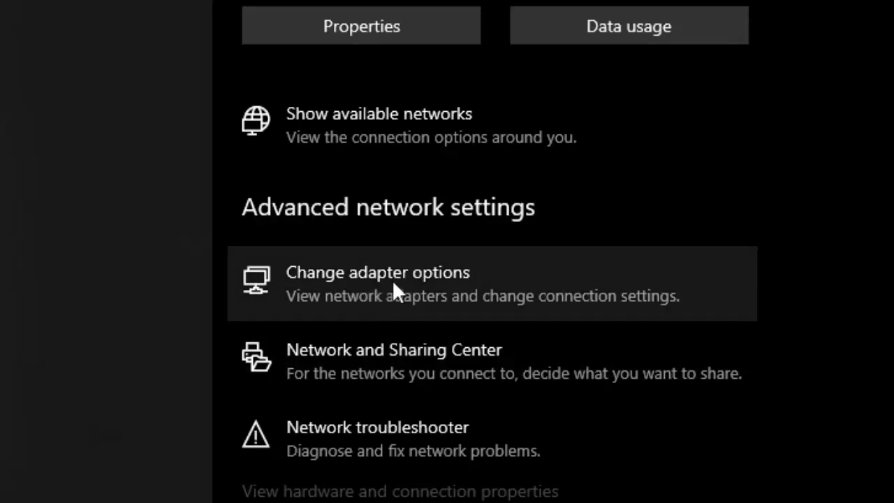
Show the network adapters and bring up the Wi-Fi connection's properties
left_click(377, 271)
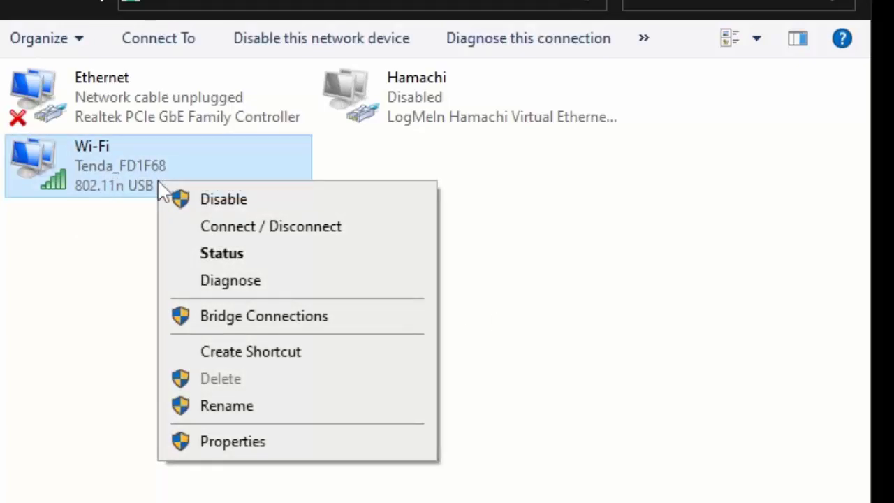
mouse_move(255, 431)
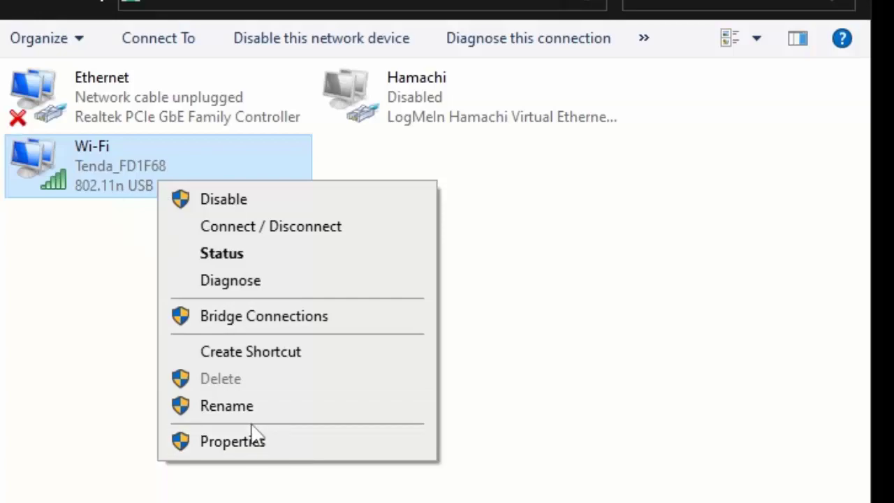
left_click(232, 441)
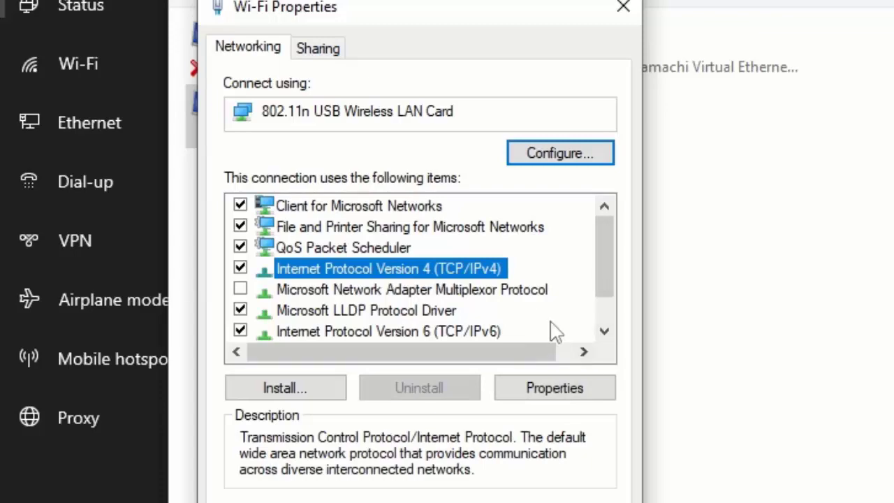
mouse_move(412, 282)
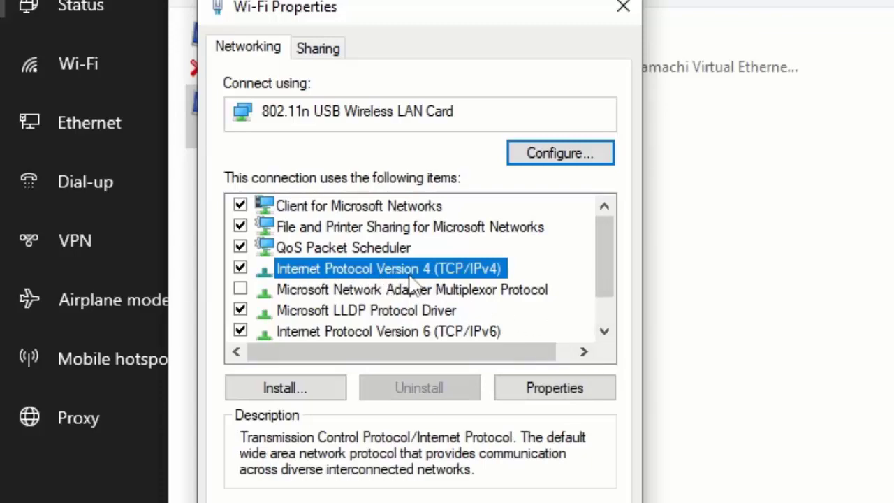
mouse_move(488, 282)
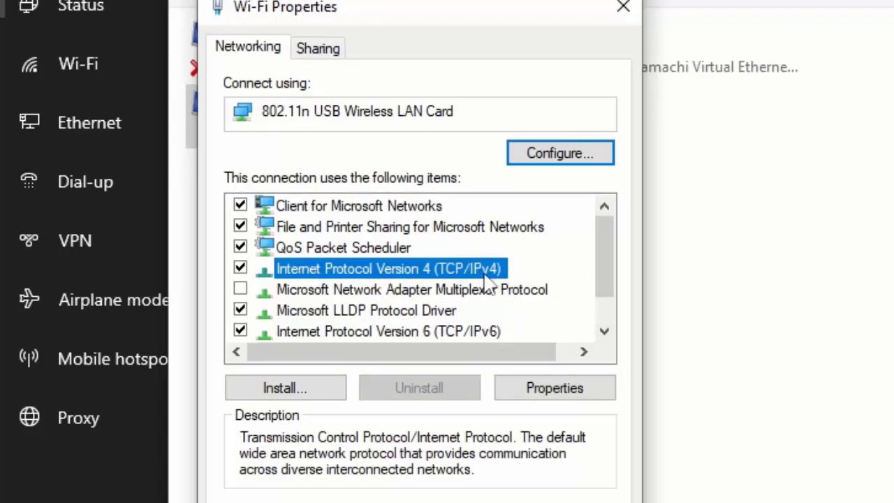
In IPv4 properties, set manual DNS servers 1.1.1.1 and 1.0.0.1, save and close Wi-Fi properties
left_click(553, 389)
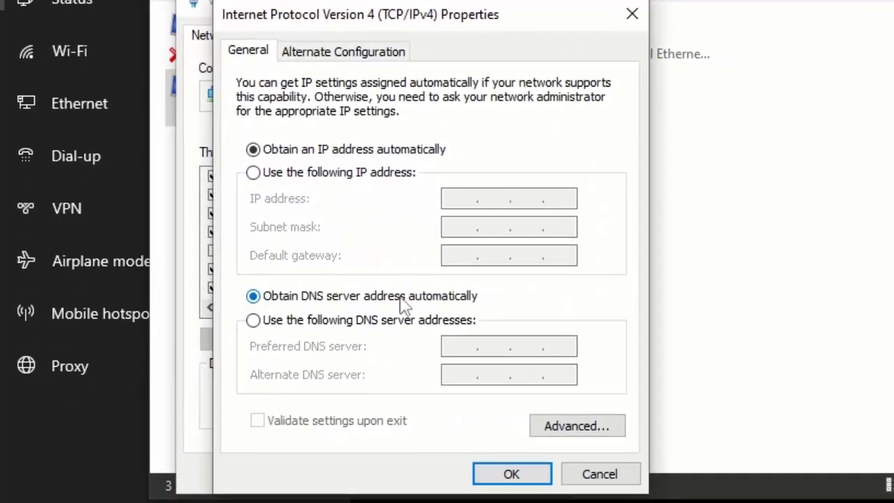
mouse_move(328, 310)
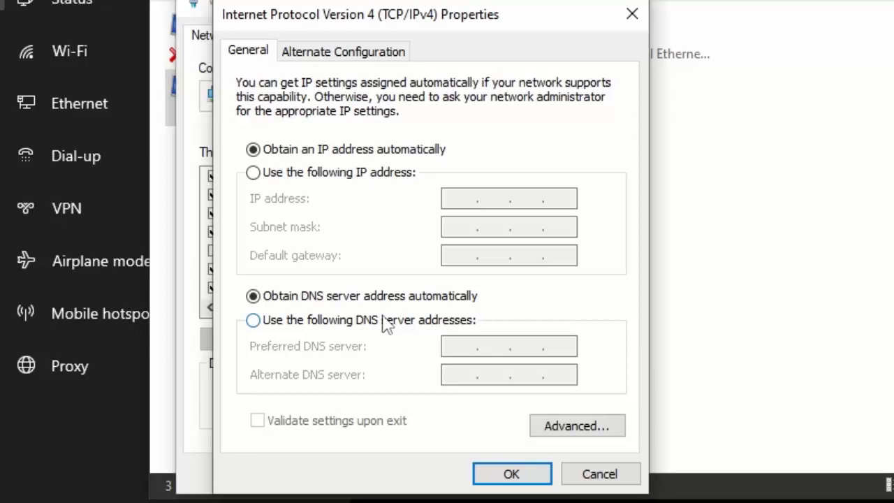
left_click(253, 319)
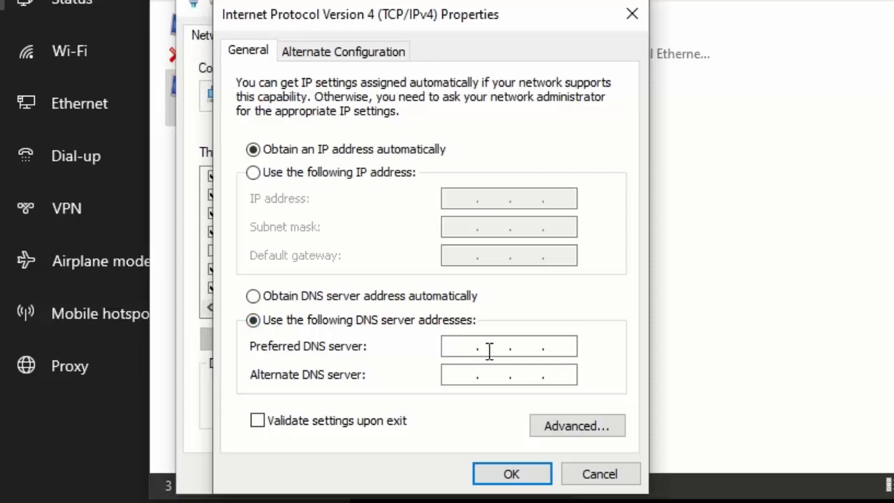
left_click(508, 346)
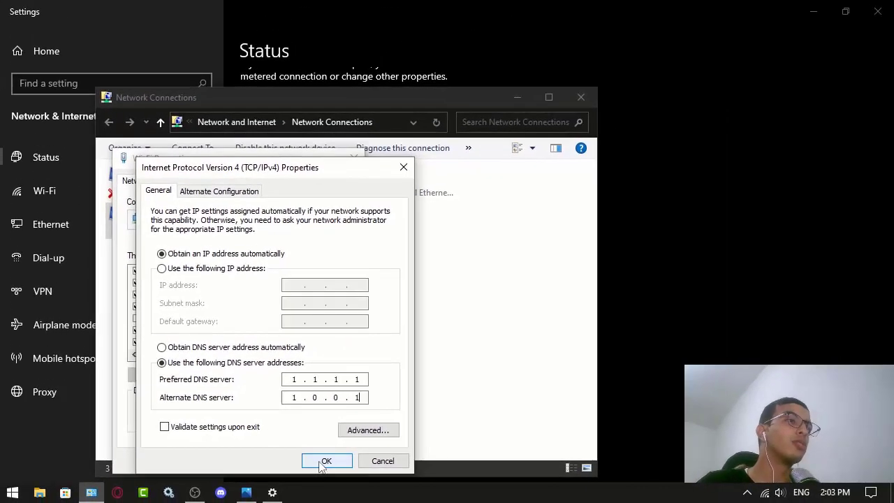
left_click(165, 428)
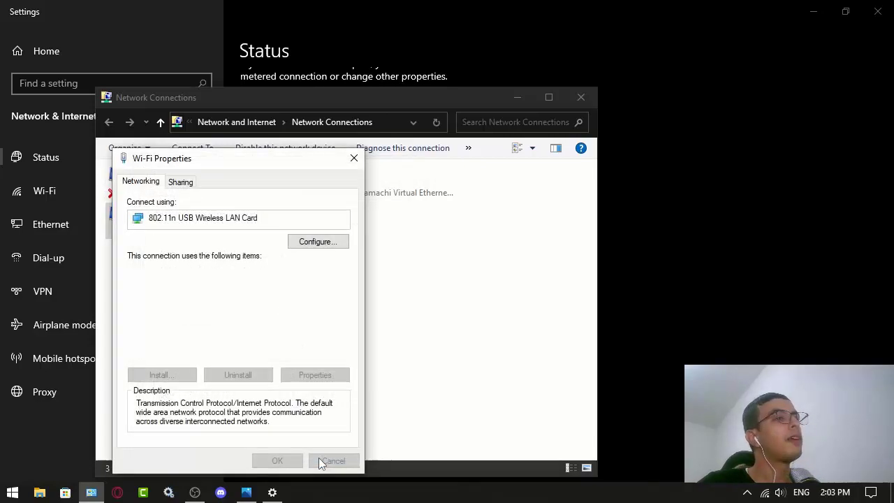
left_click(333, 460)
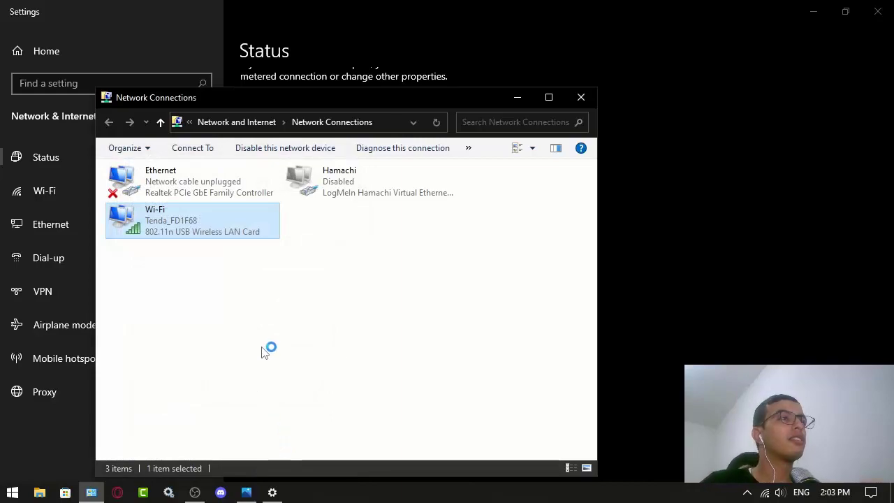
Start Wi-Fi diagnostics, cancel them, and close the Network Connections window
left_click(403, 148)
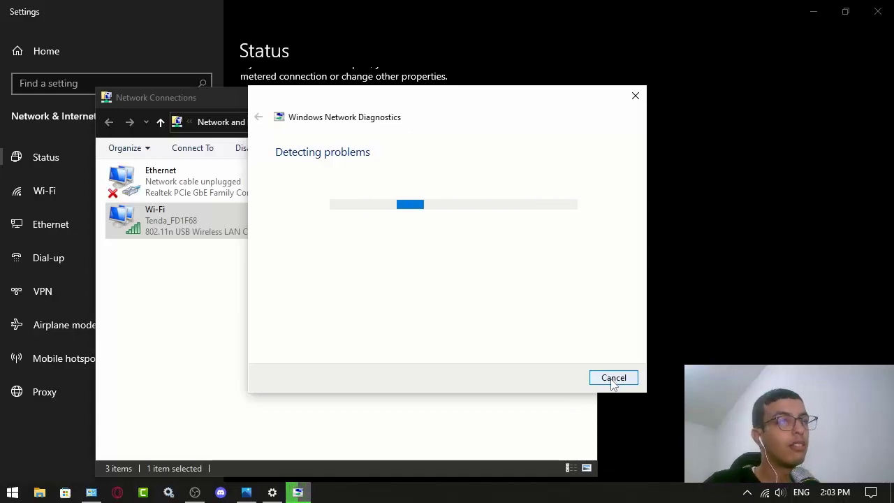
left_click(613, 377)
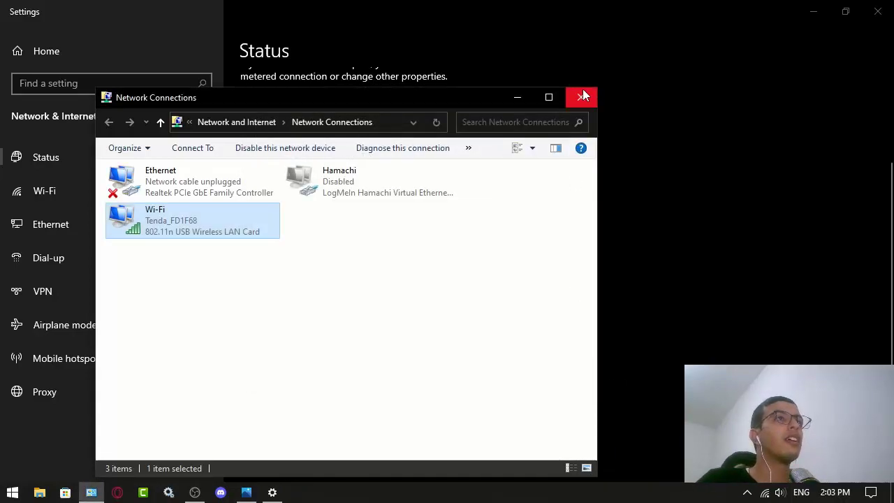
left_click(581, 97)
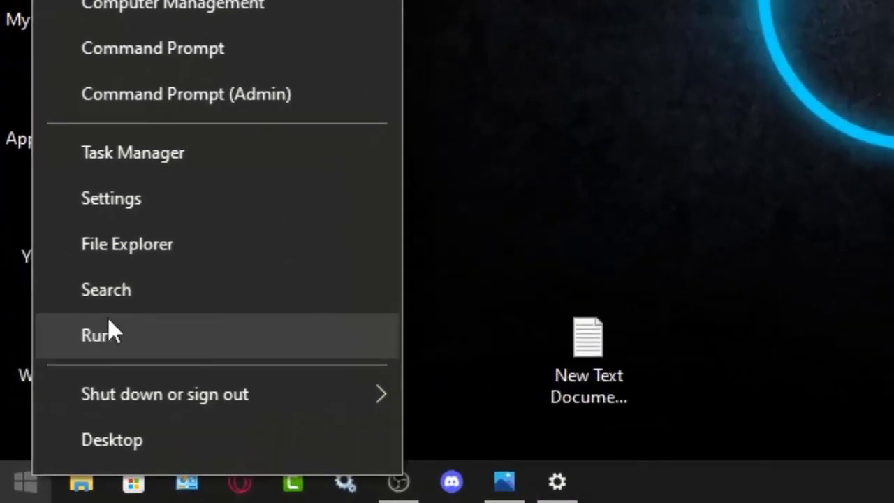
mouse_move(98, 342)
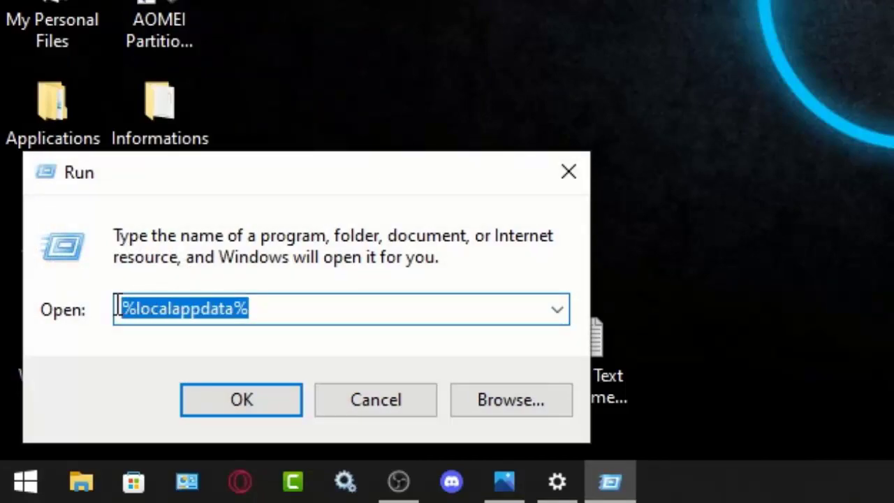
Run %localappdata% to reach the local app data folder for the Roblox cache
left_click(258, 309)
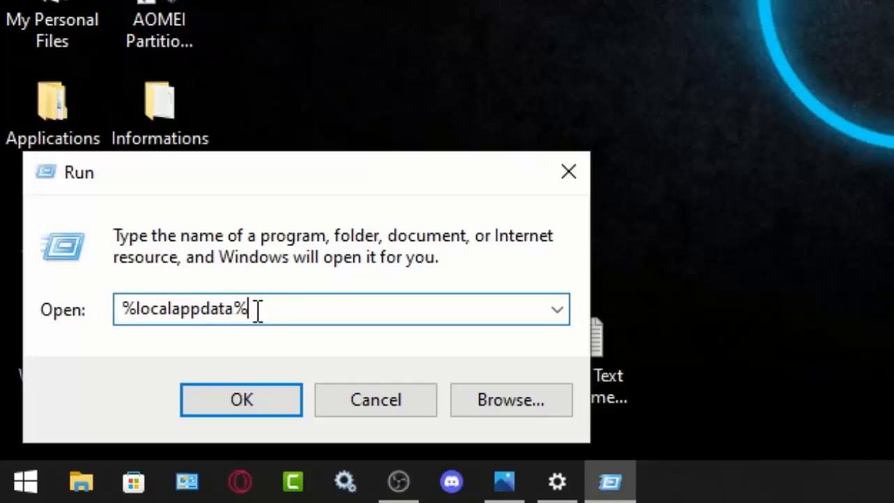
left_click(240, 399)
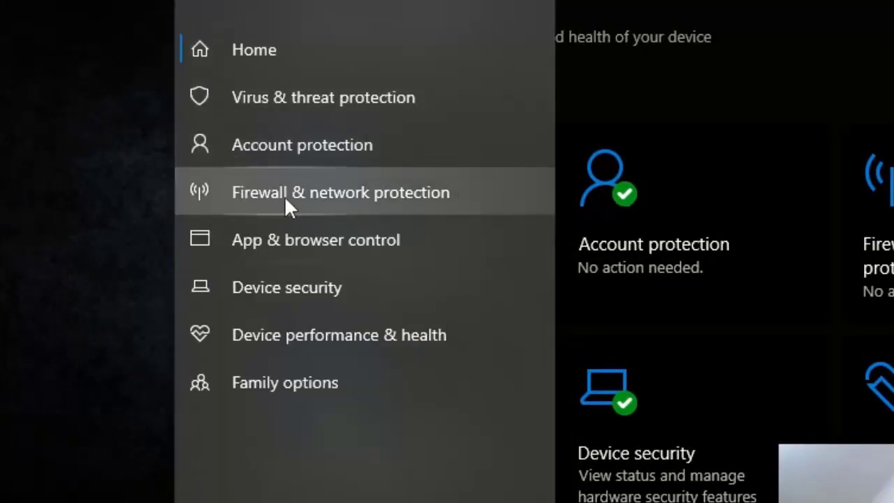
Go to Firewall & network protection in Windows Security
left_click(341, 193)
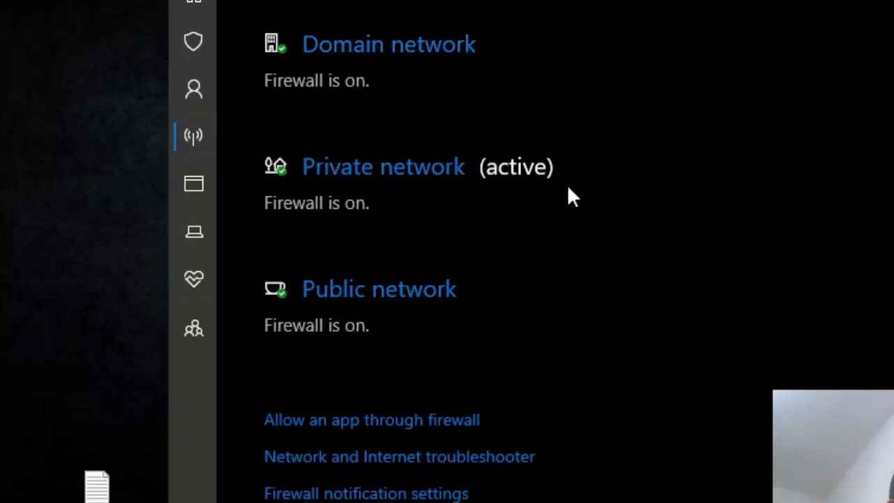
mouse_move(547, 140)
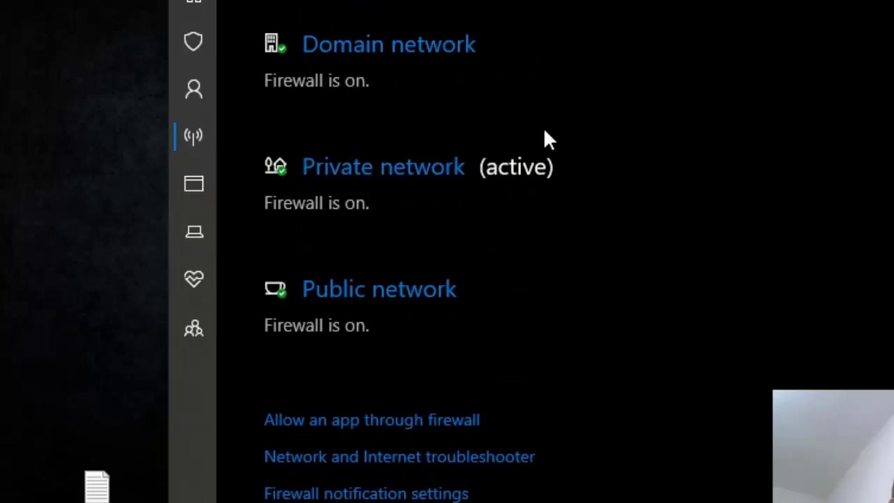
mouse_move(372, 419)
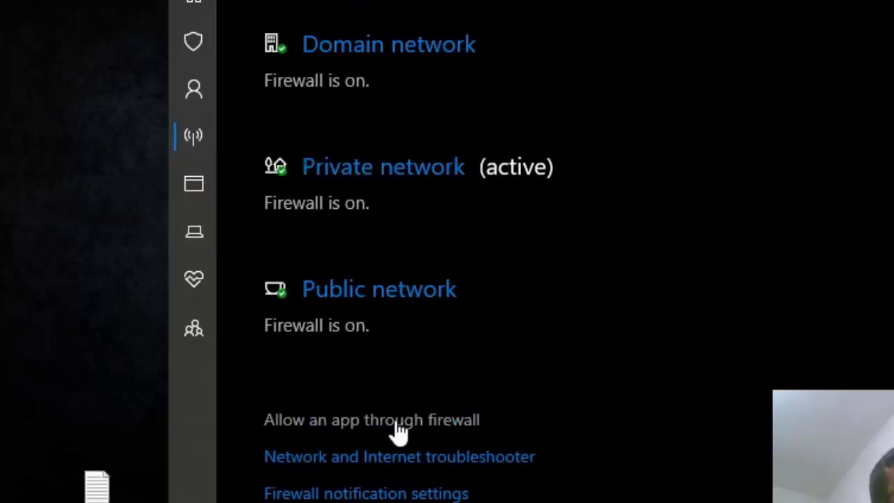
mouse_move(365, 426)
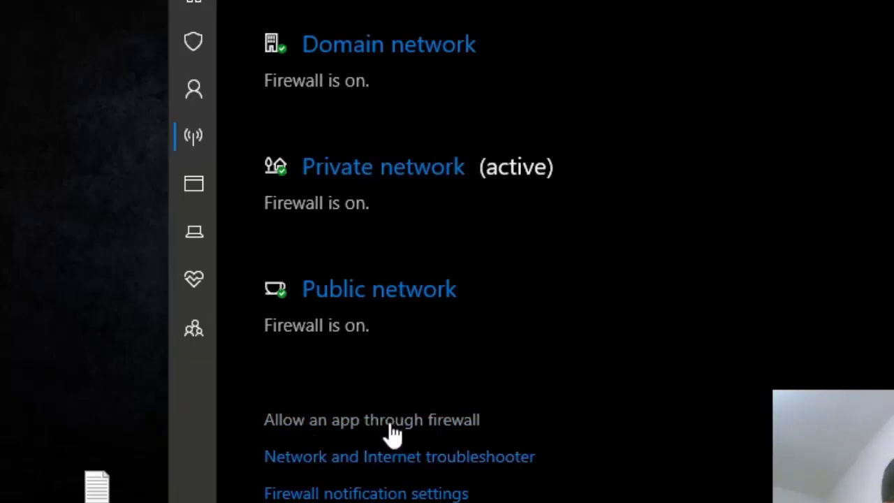
left_click(371, 419)
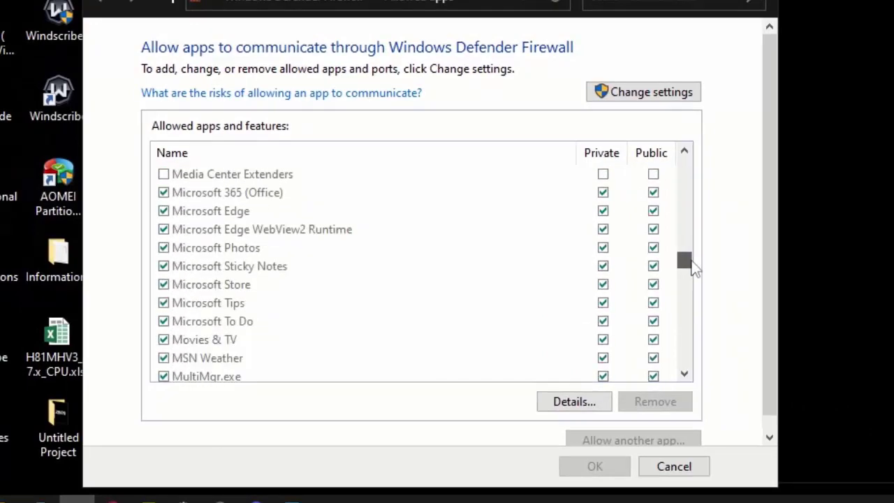
scroll("down", 3)
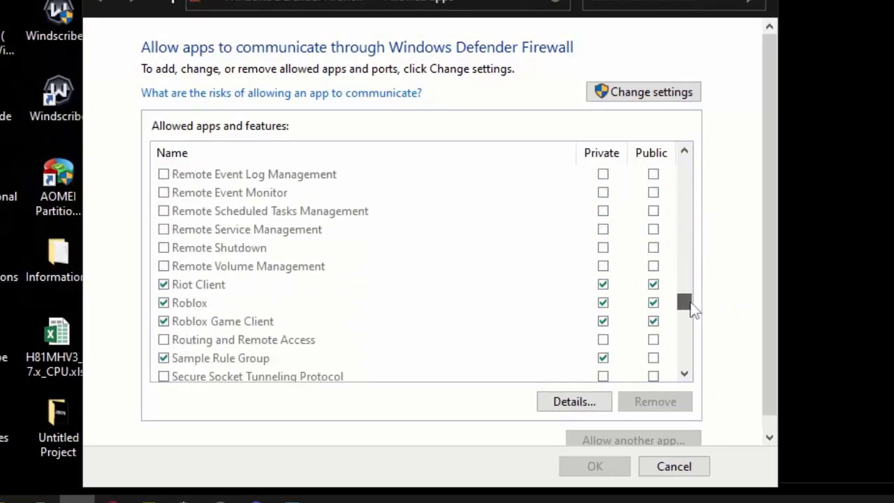
scroll("down", 3)
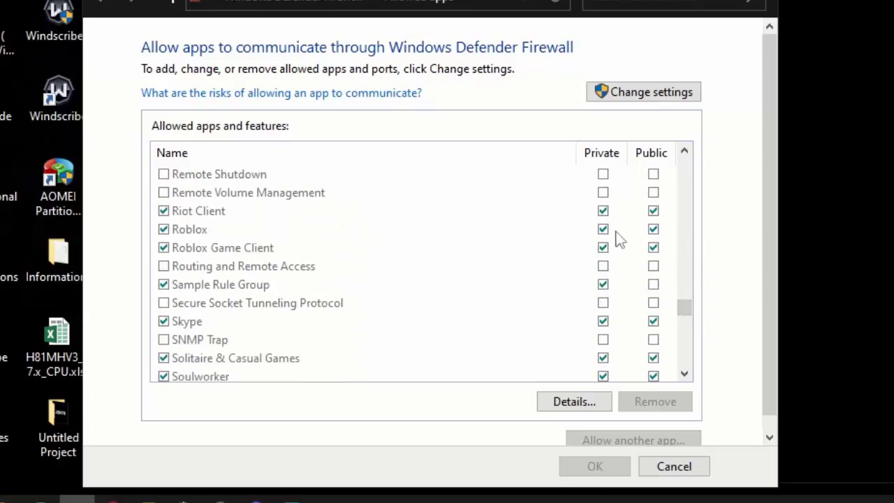
mouse_move(608, 235)
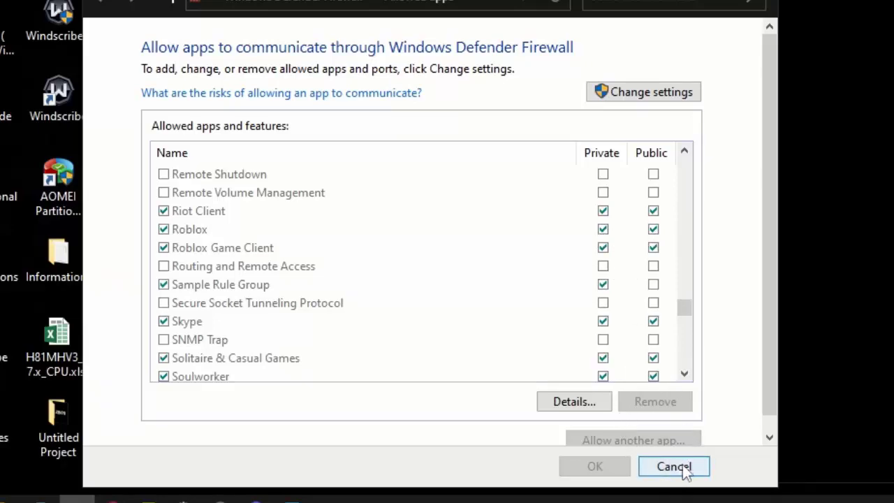
left_click(673, 467)
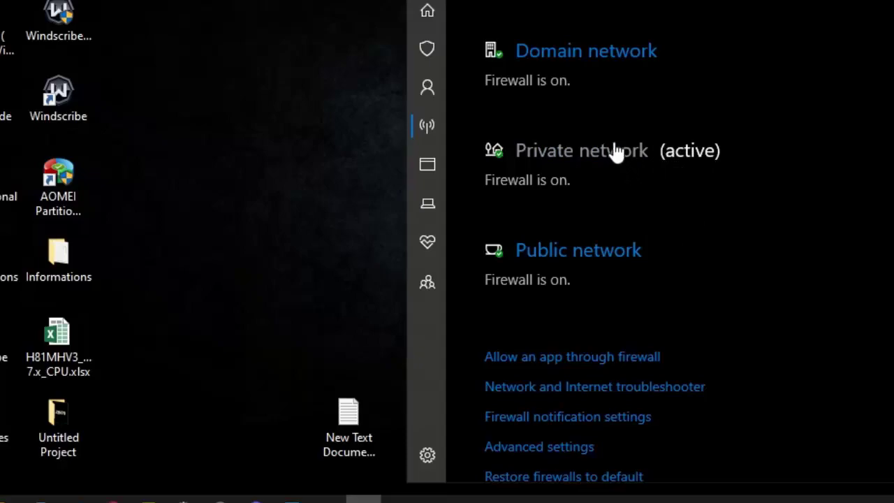
mouse_move(537, 161)
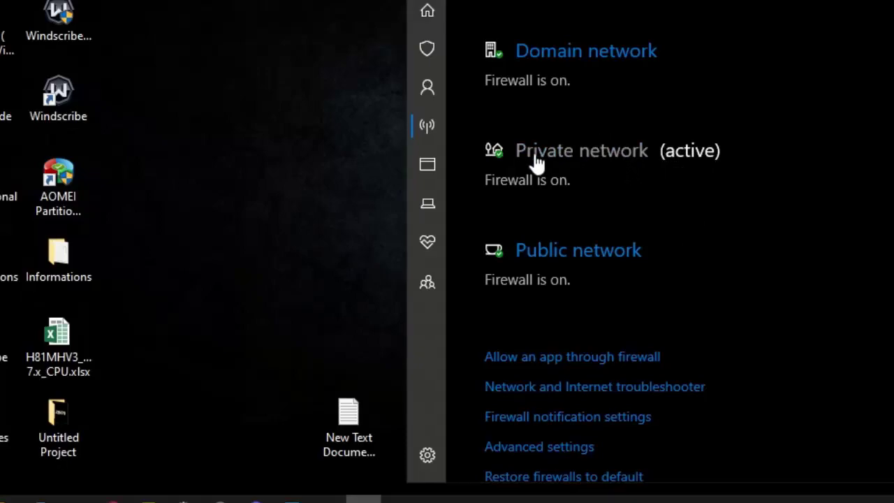
Switch the private network's Microsoft Defender Firewall to Off and close Windows Security
left_click(580, 151)
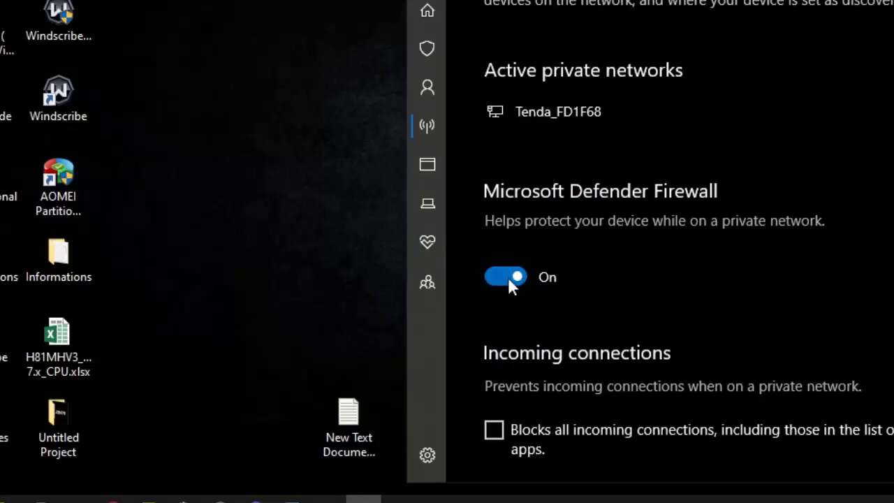
left_click(506, 276)
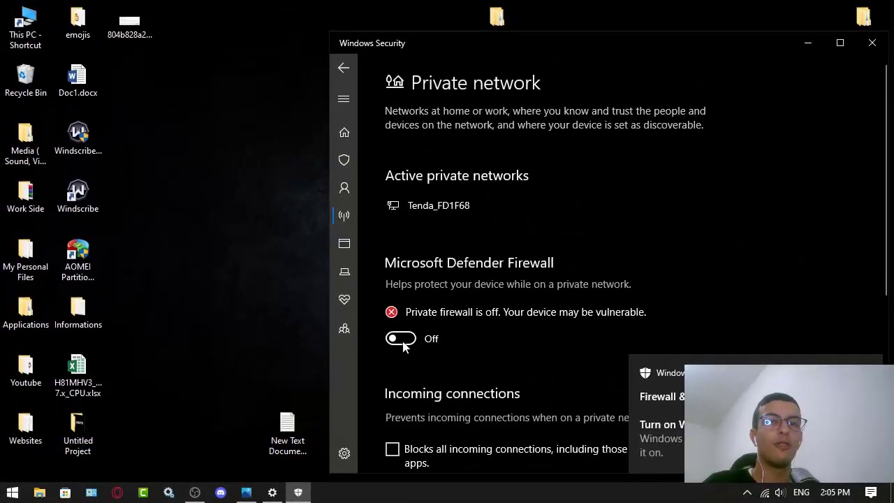
left_click(872, 42)
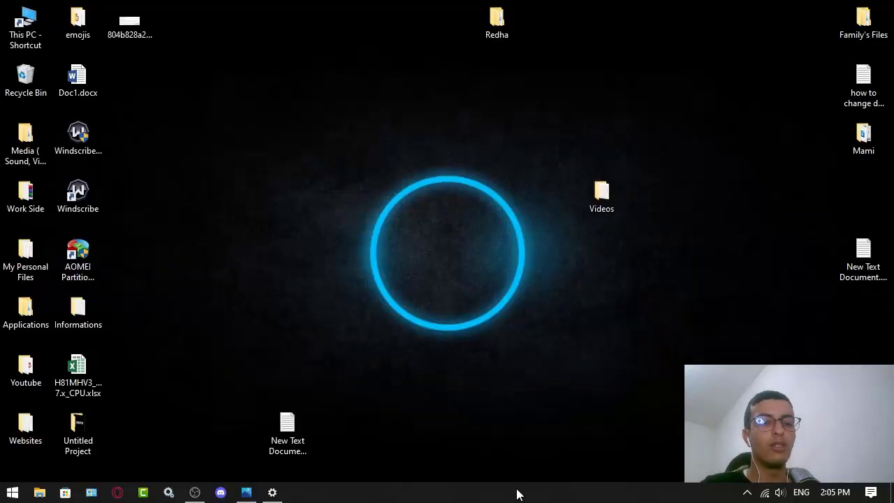